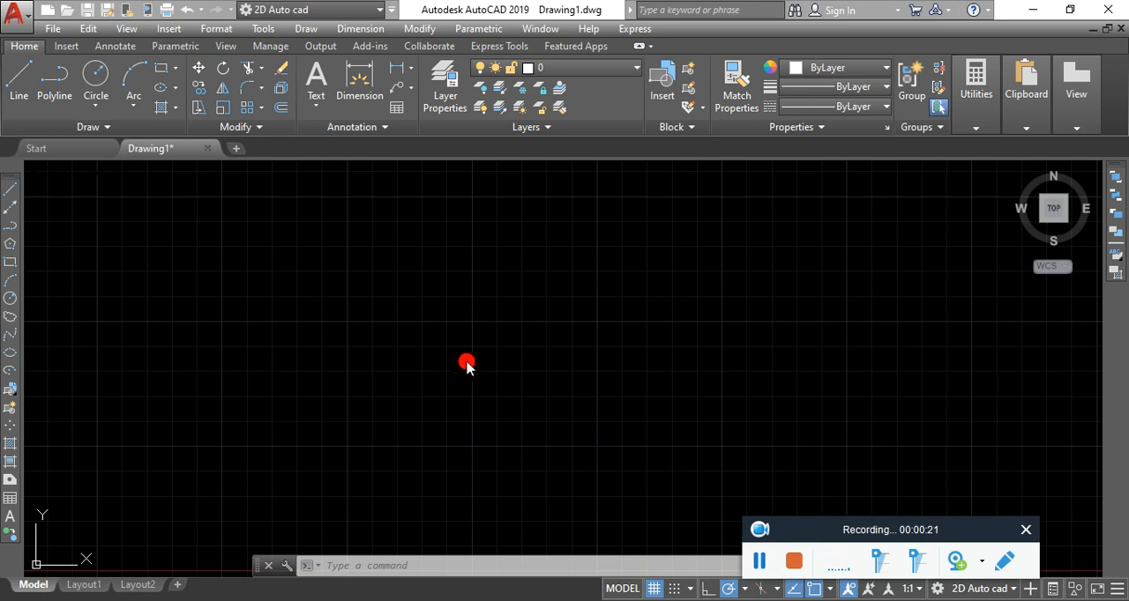
mouse_move(512, 240)
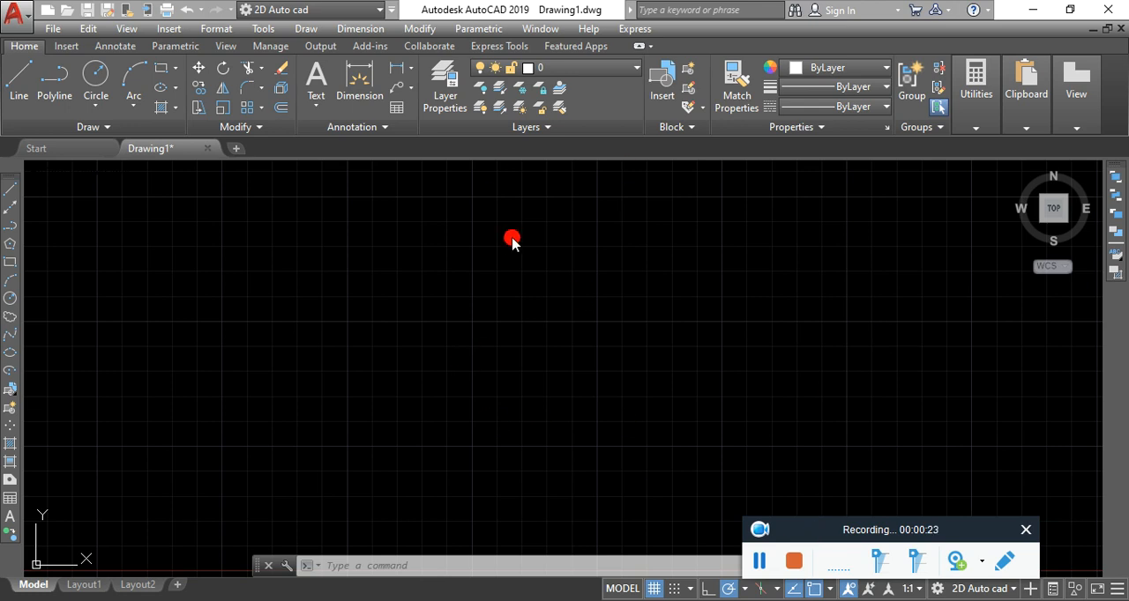
mouse_move(335, 337)
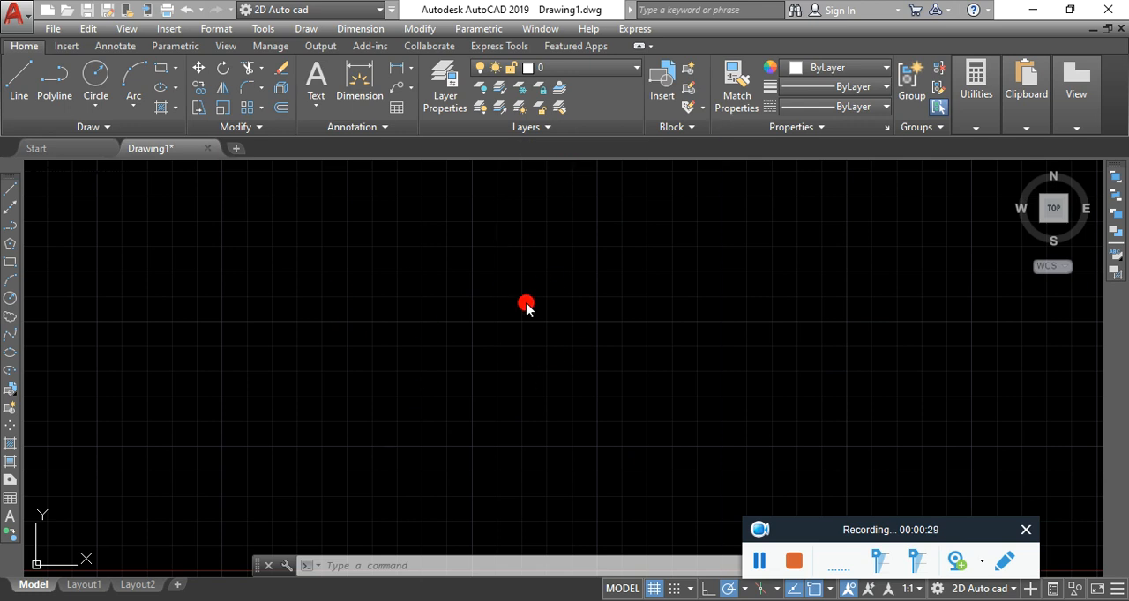
mouse_move(374, 325)
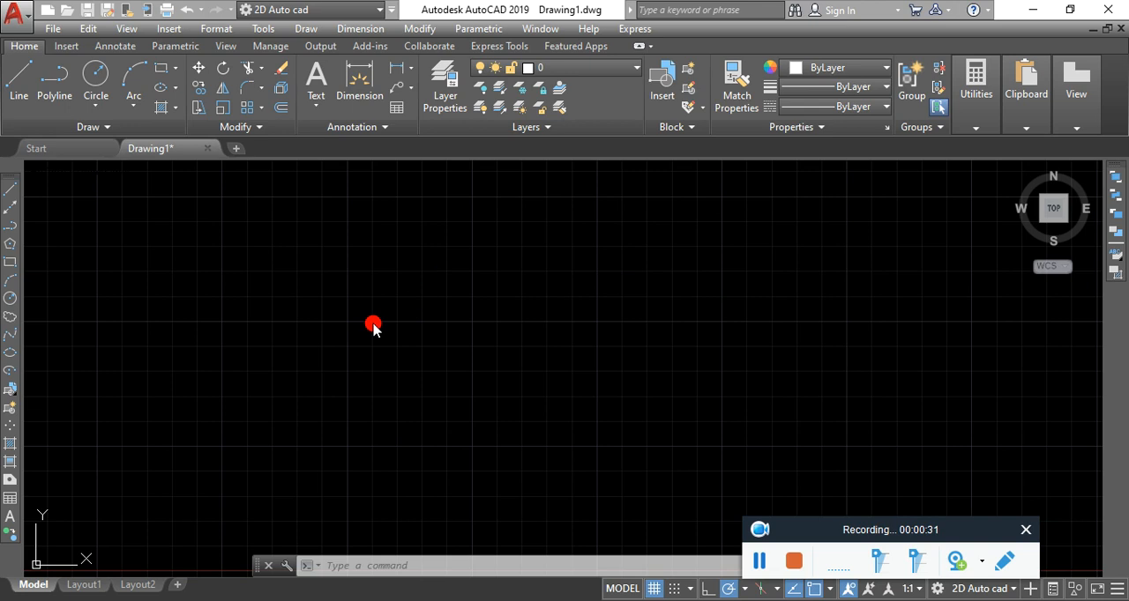
mouse_move(357, 296)
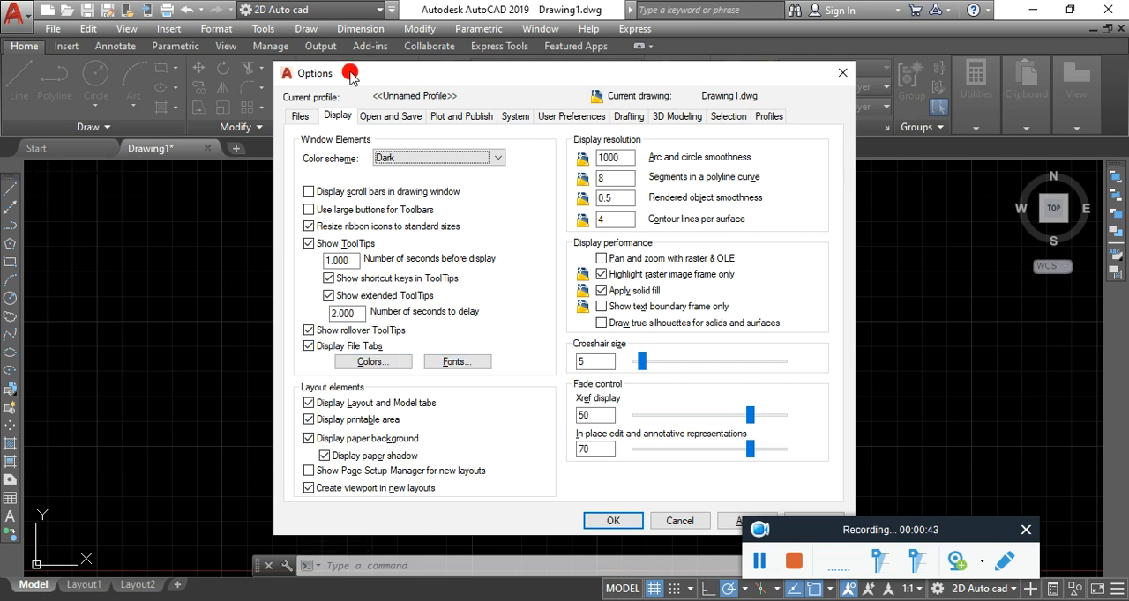
Set the 2D model space uniform background to White in Drawing Window Colors and confirm.
left_click(299, 117)
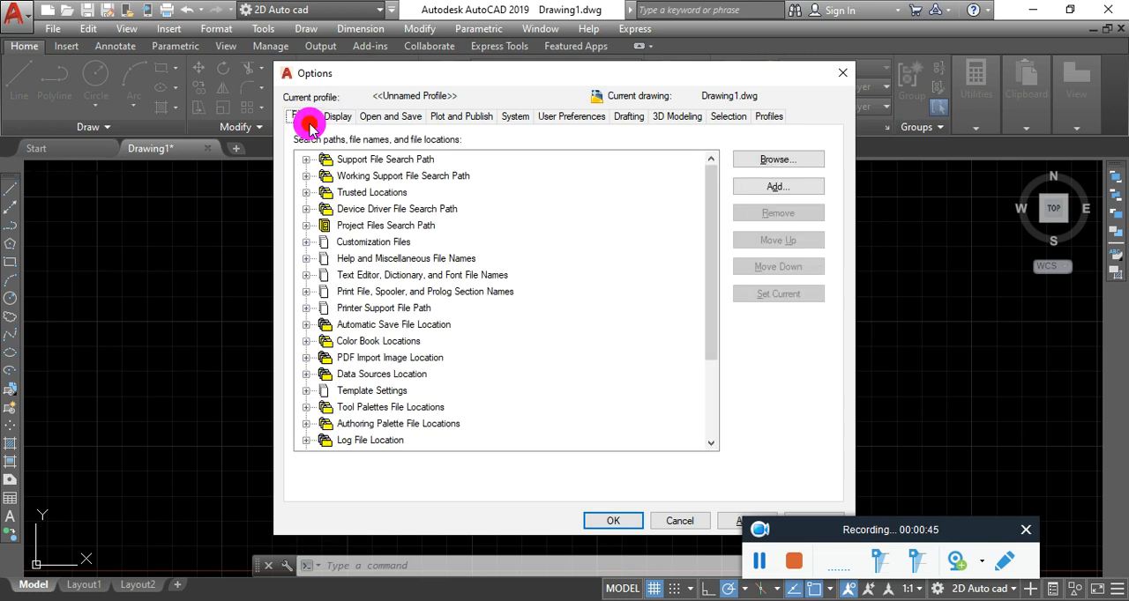
left_click(337, 116)
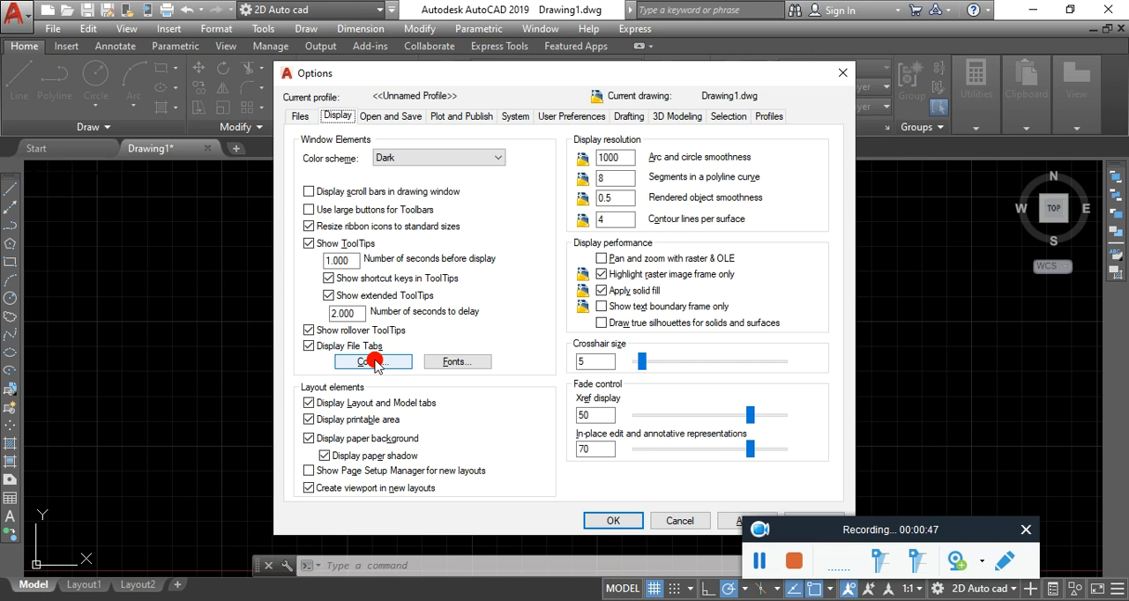
left_click(370, 361)
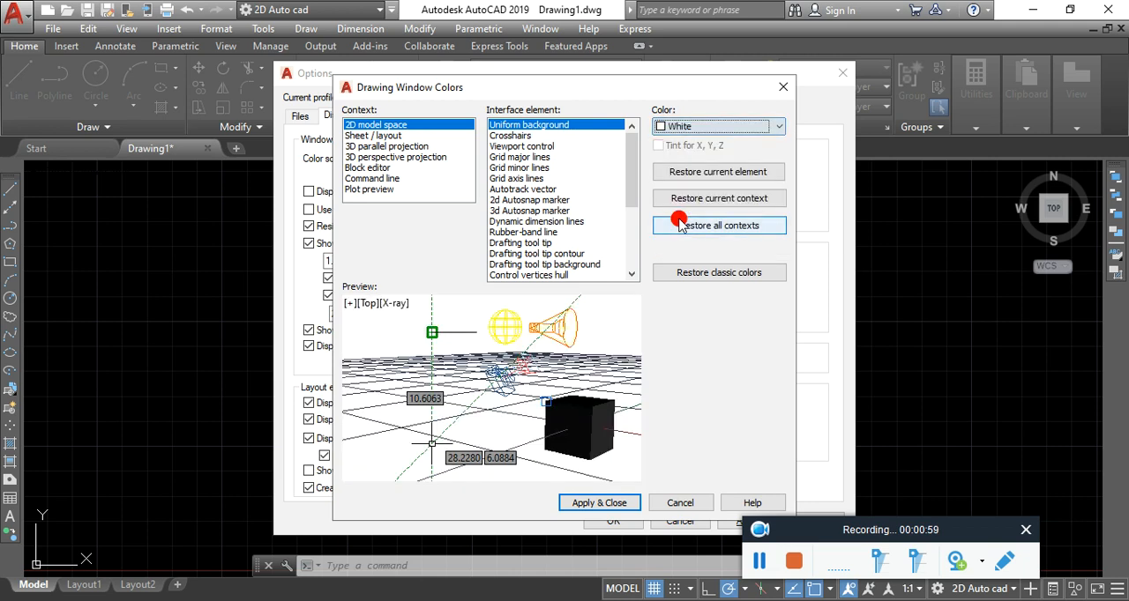
left_click(600, 503)
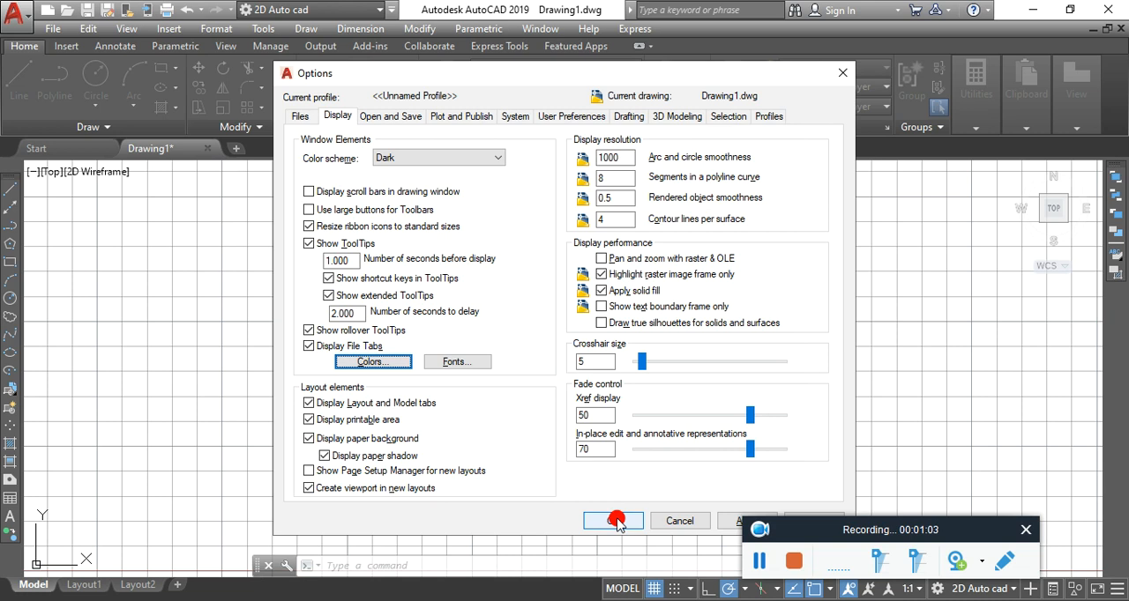
left_click(613, 520)
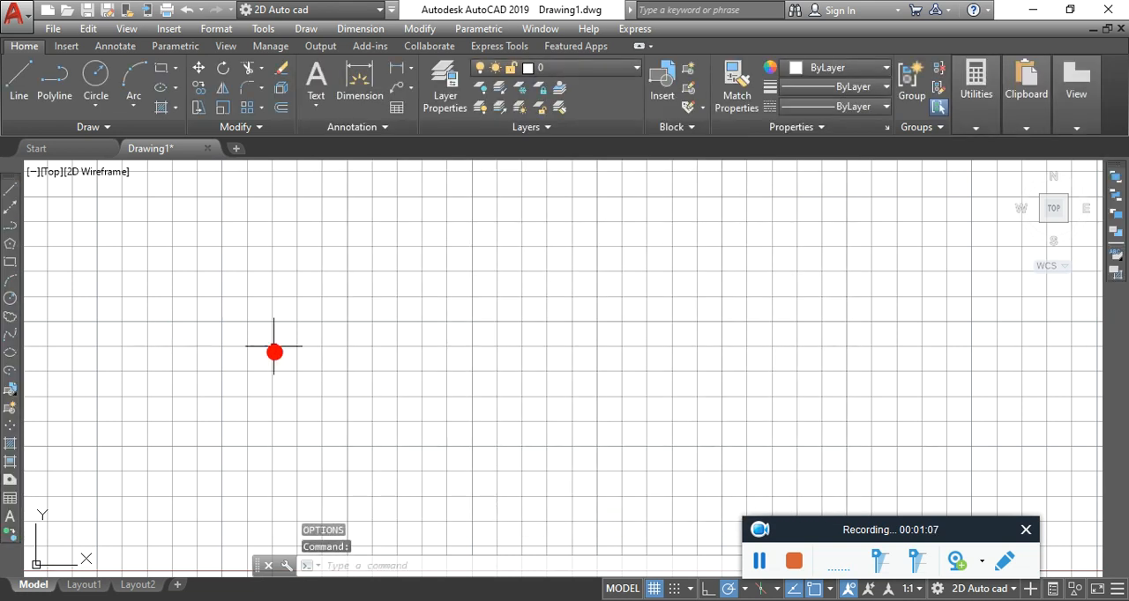
mouse_move(234, 328)
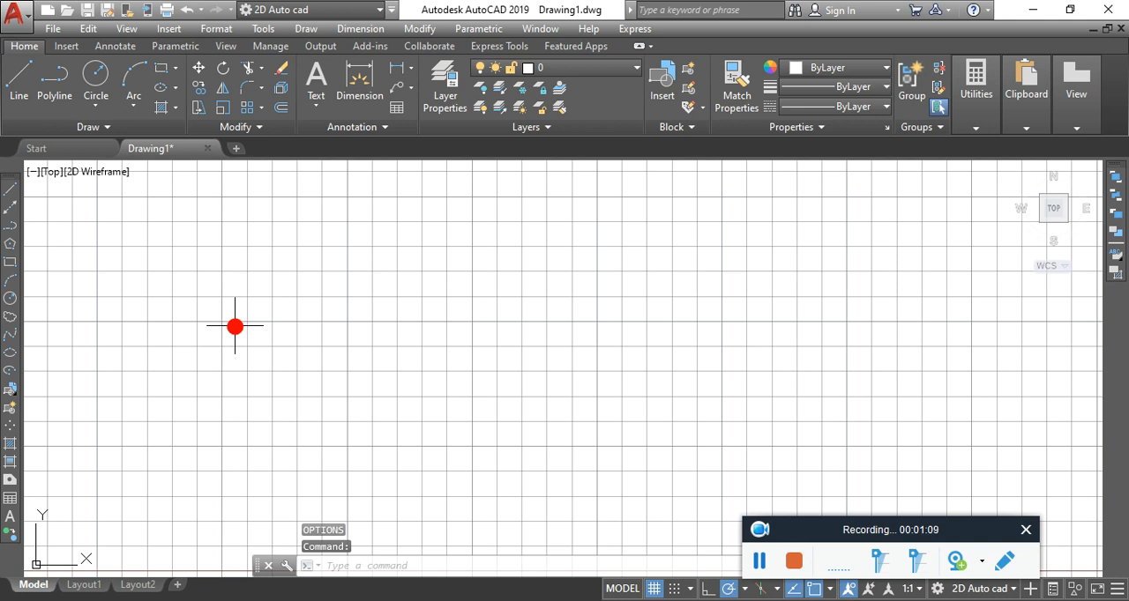
Cancel the current command and begin entering OP to reopen Options.
key("Escape")
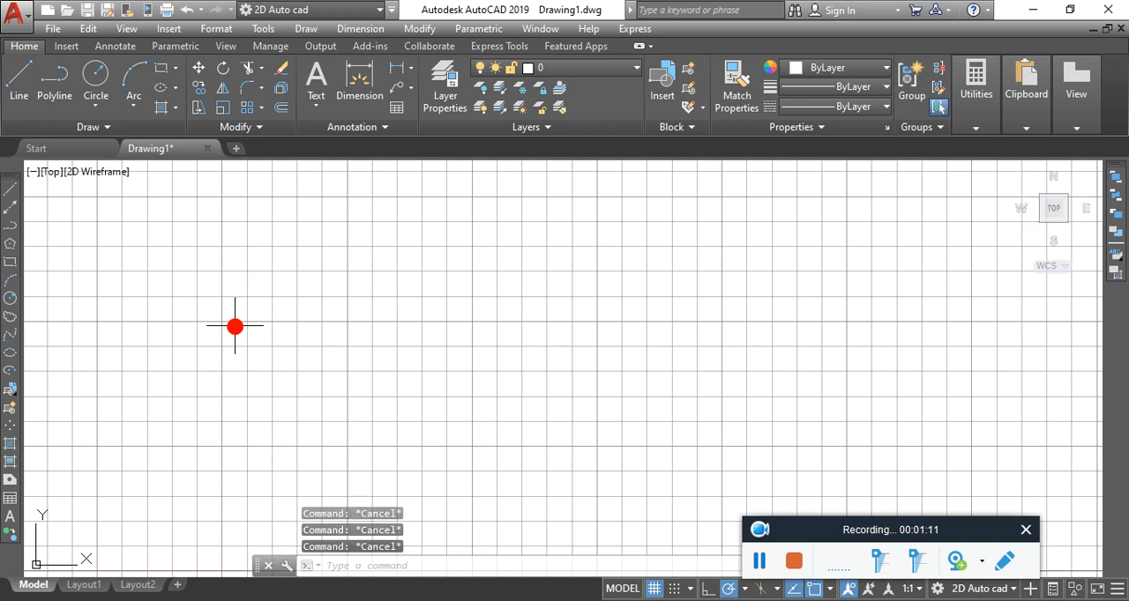
mouse_move(282, 294)
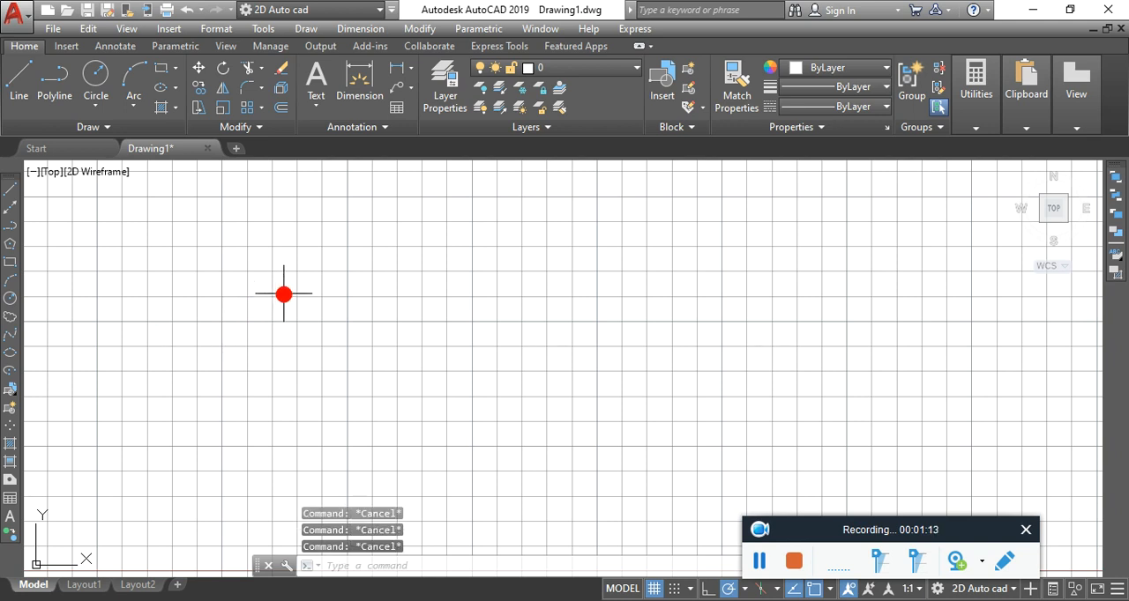
left_click(283, 294)
type("OP")
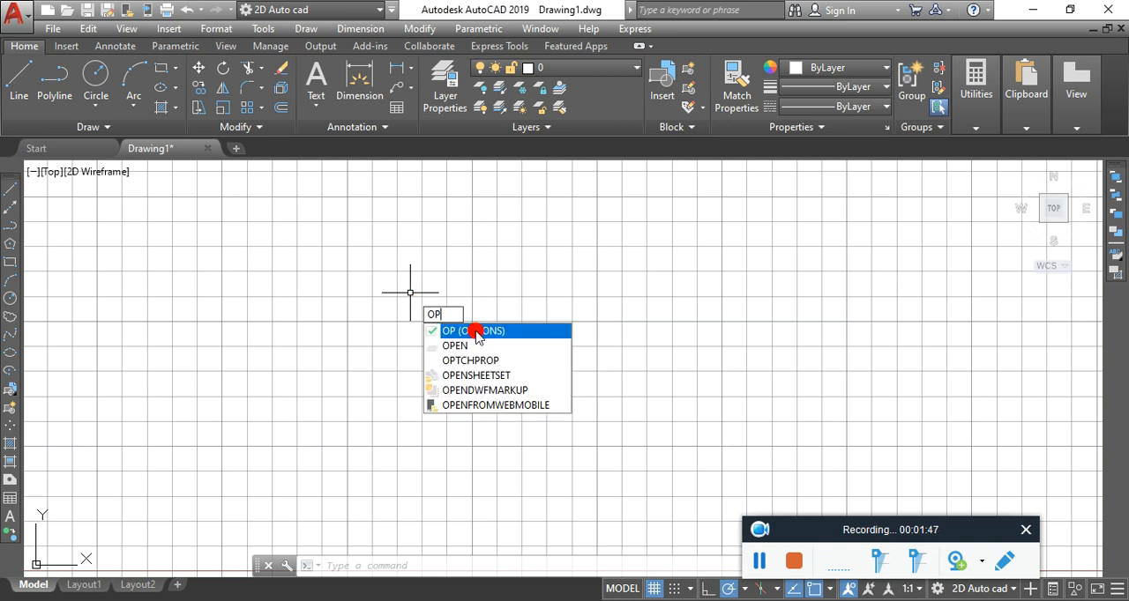
Set Save as to AutoCAD 2000/LT2000 Drawing (*.dwg) on Open and Save and apply it.
left_click(473, 330)
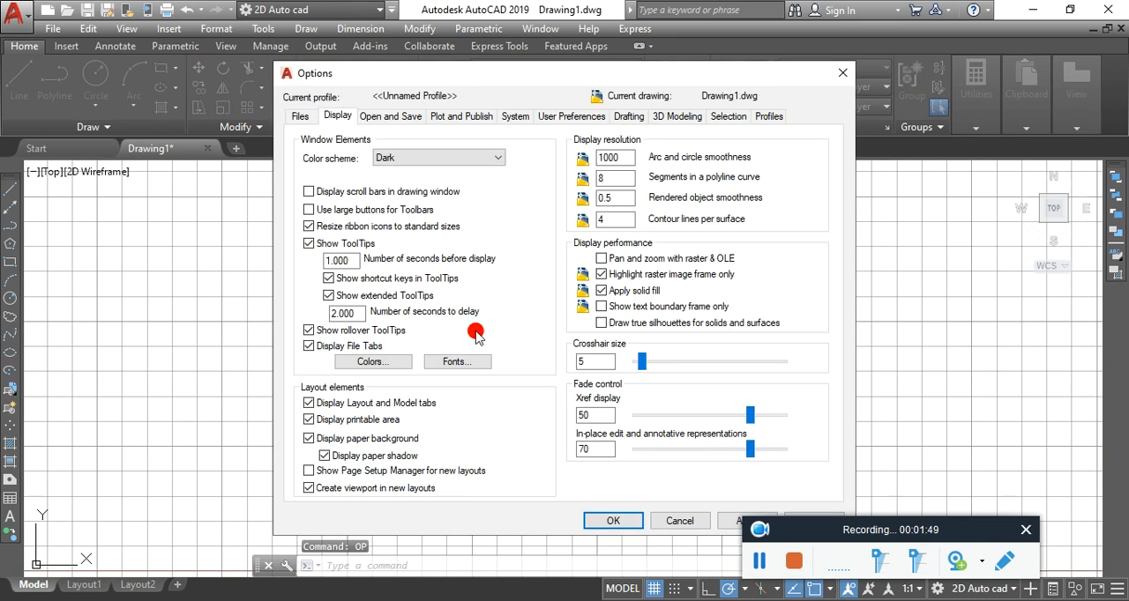
left_click(392, 117)
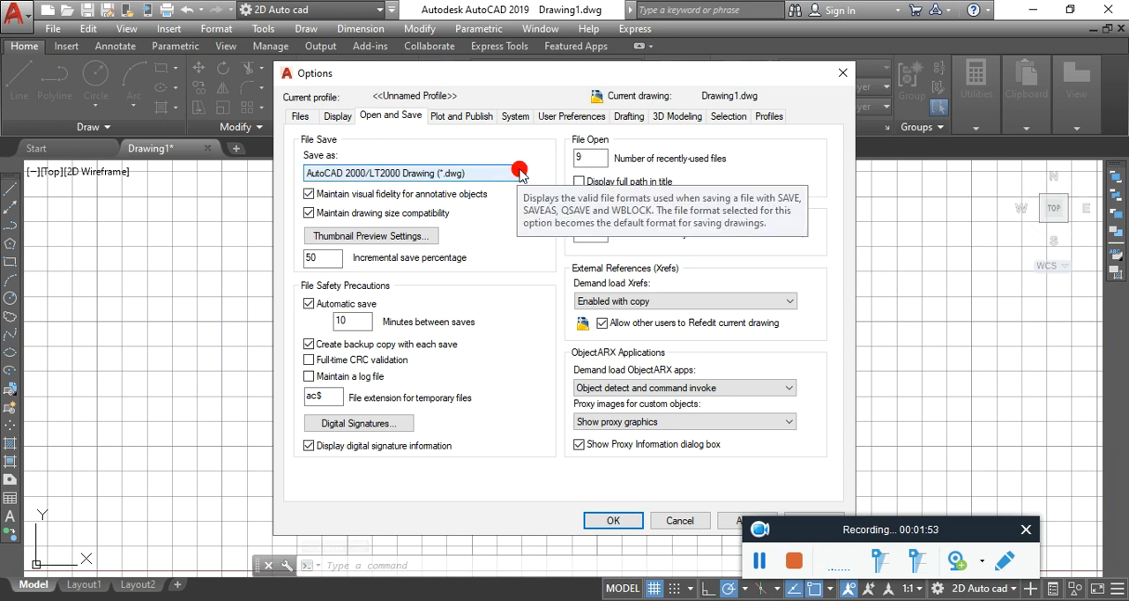
left_click(518, 173)
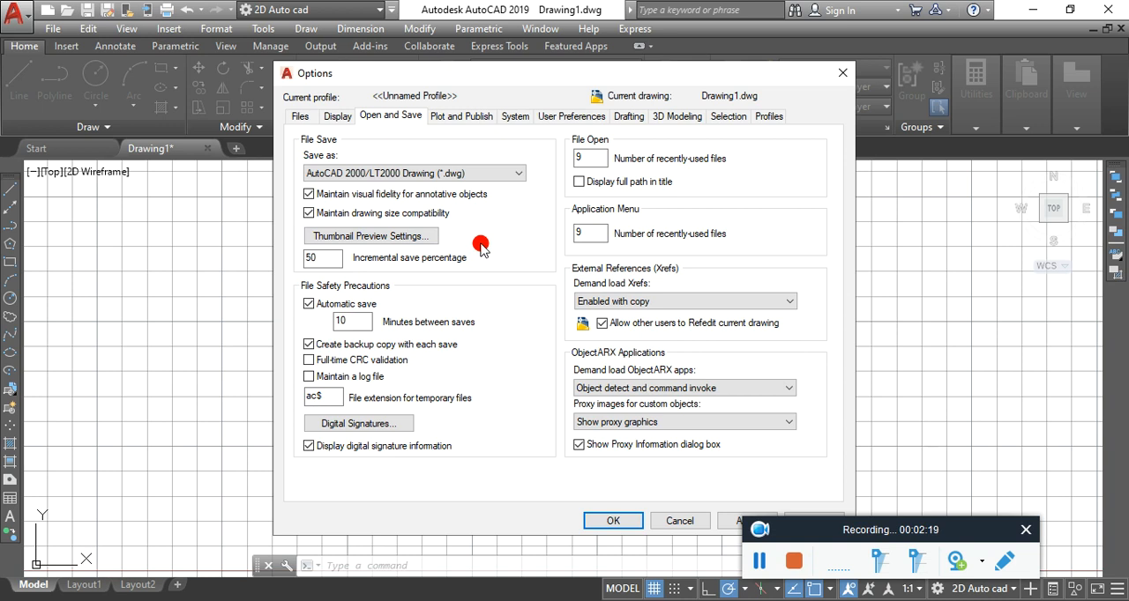
left_click(414, 173)
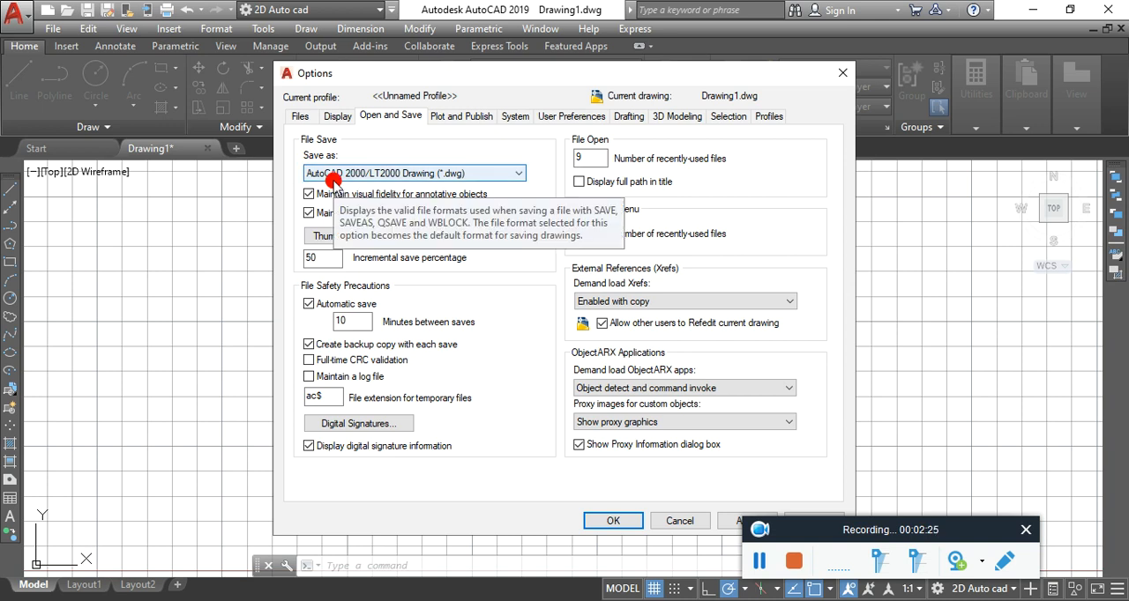
mouse_move(363, 178)
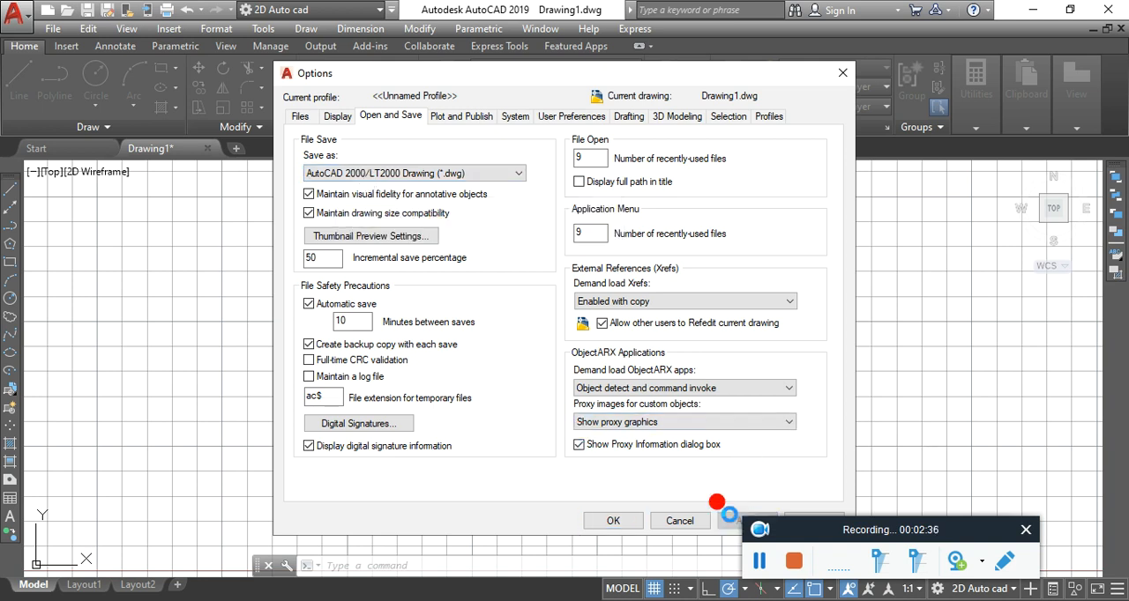
left_click(614, 520)
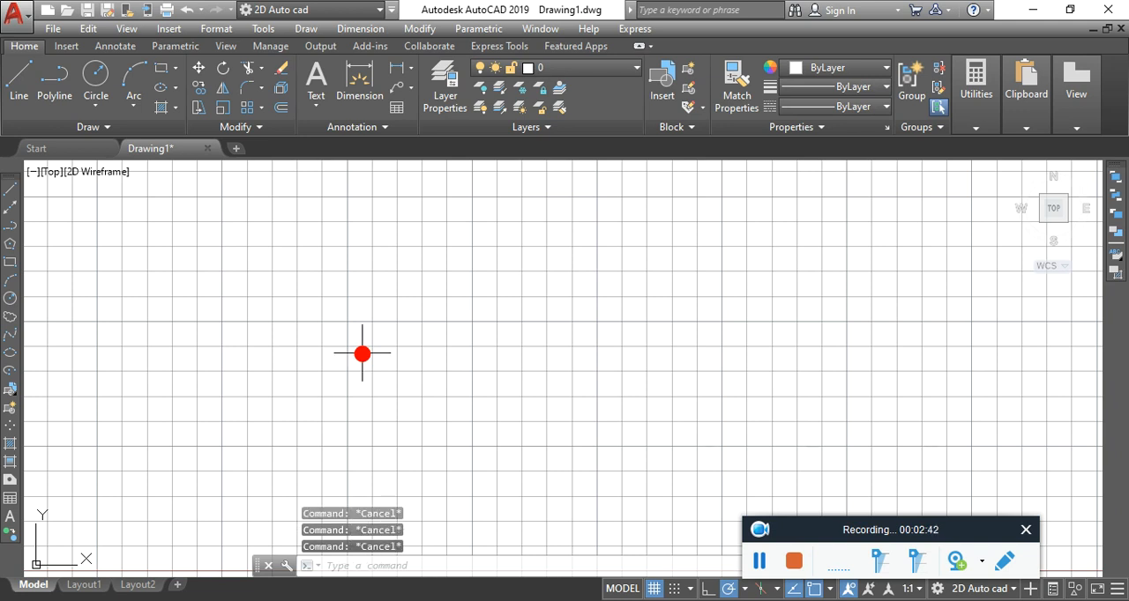
type("OP")
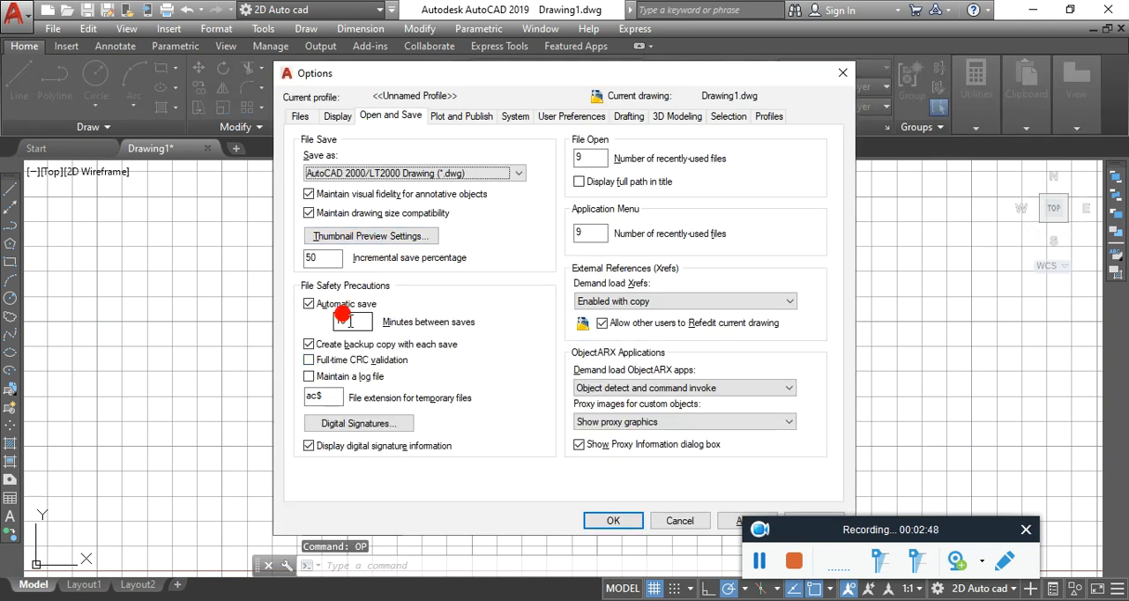
mouse_move(338, 321)
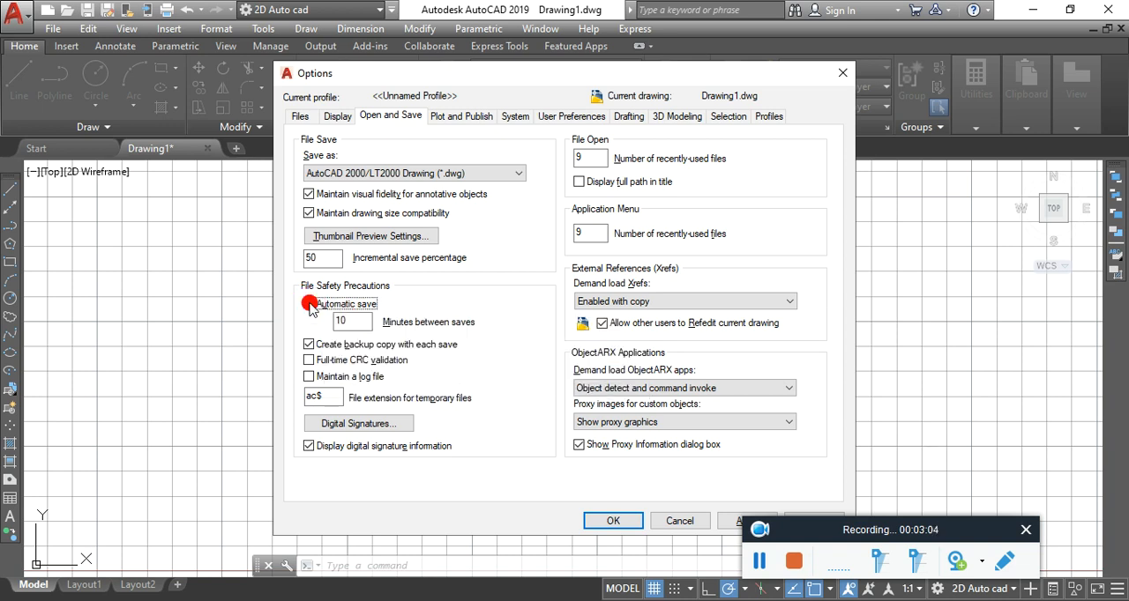
Enable Automatic save with 5 minutes between saves and confirm.
left_click(309, 304)
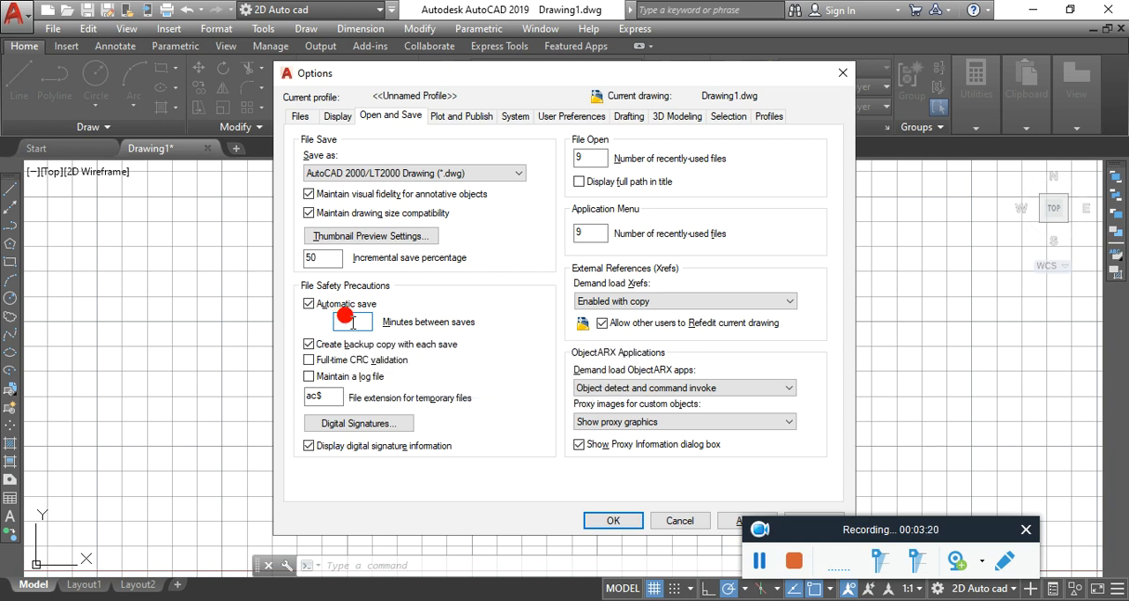
type("5")
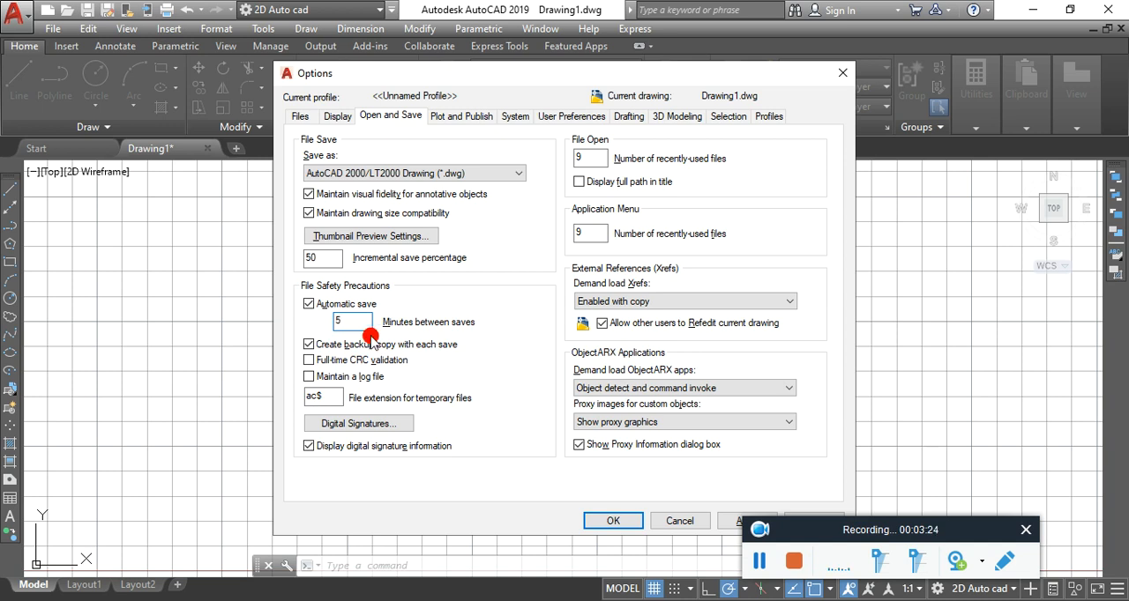
mouse_move(344, 314)
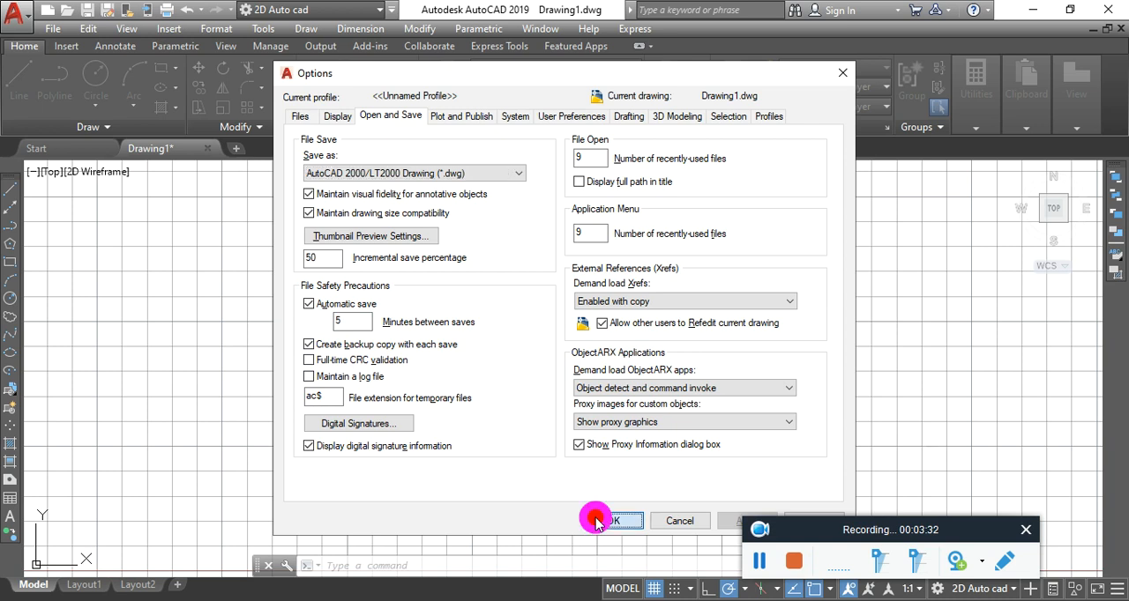
left_click(614, 520)
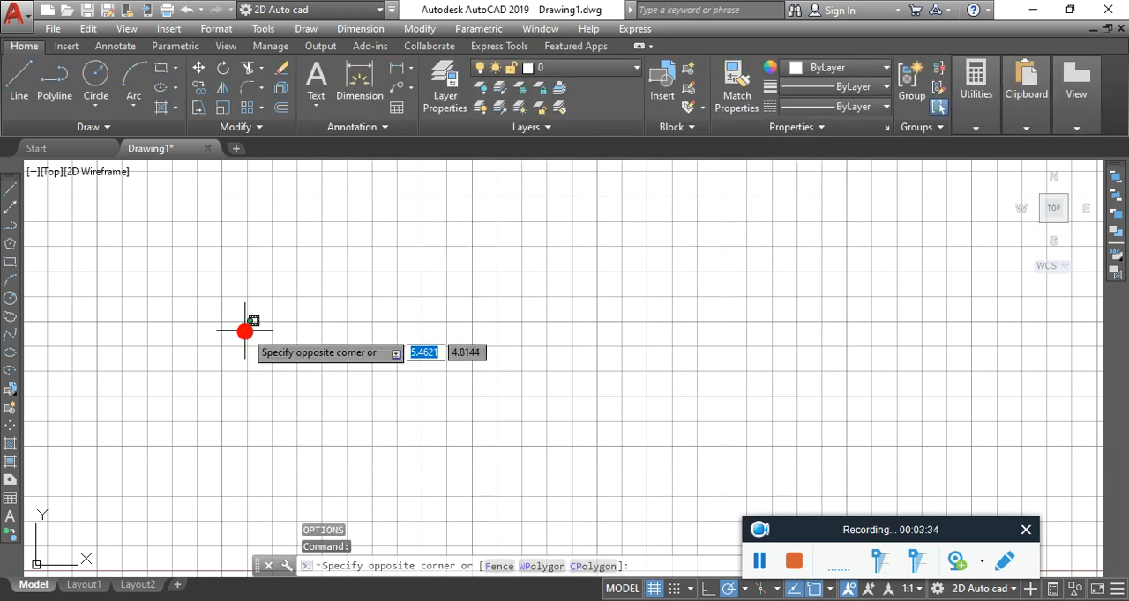
key("Escape")
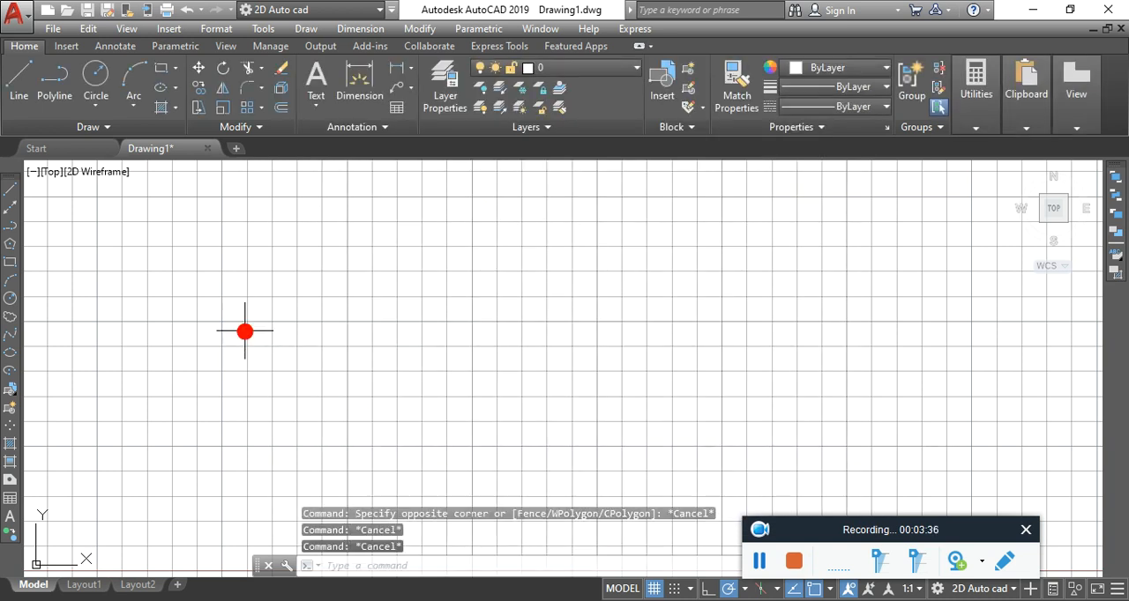
mouse_move(592, 536)
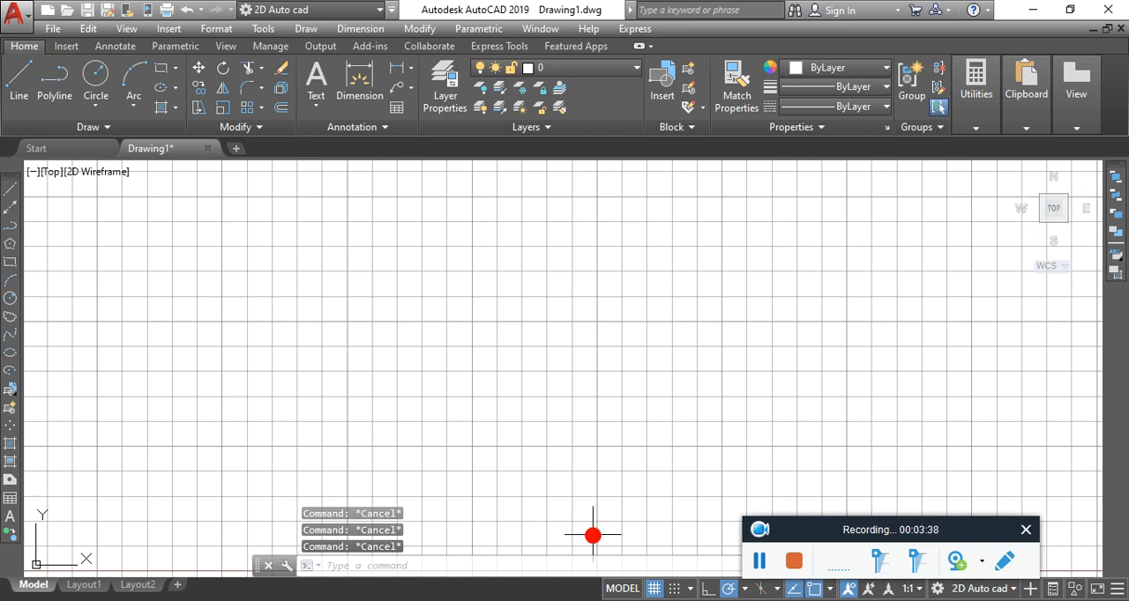
mouse_move(529, 536)
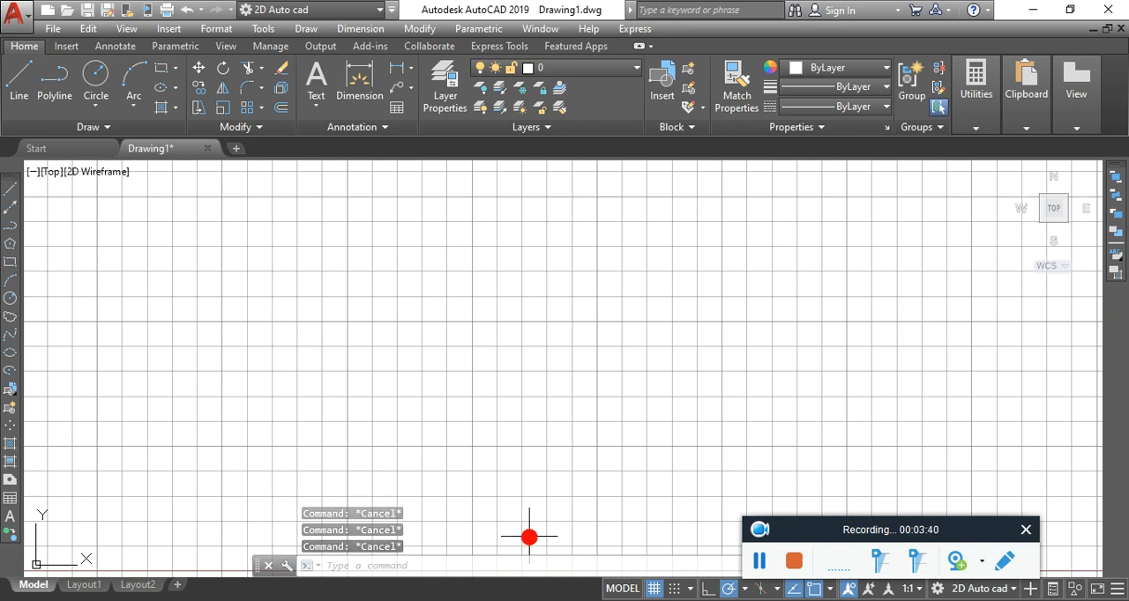
left_click(758, 560)
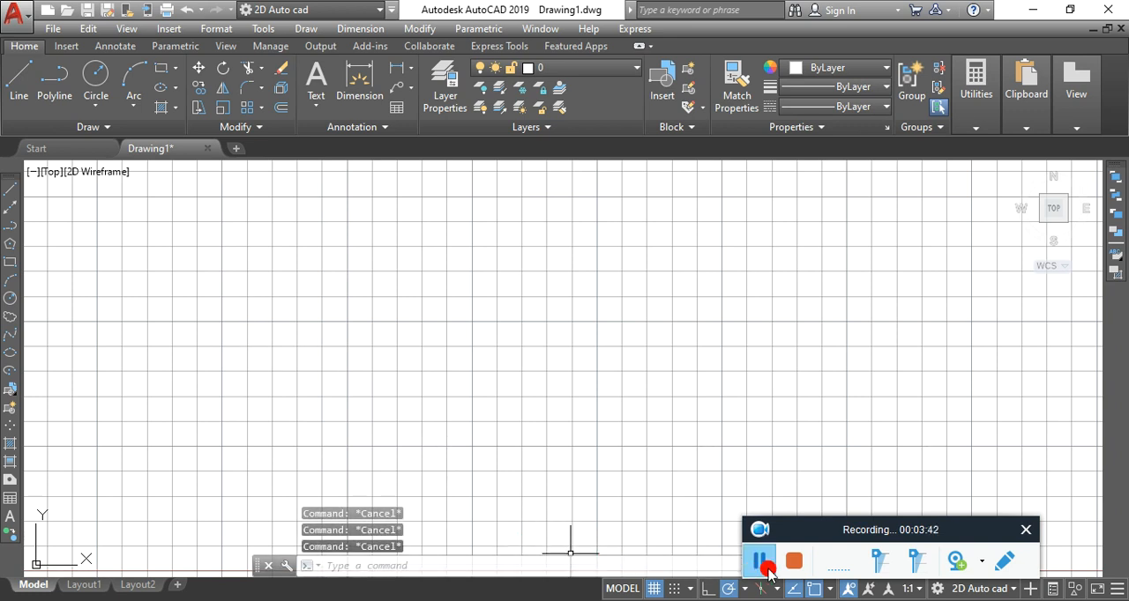